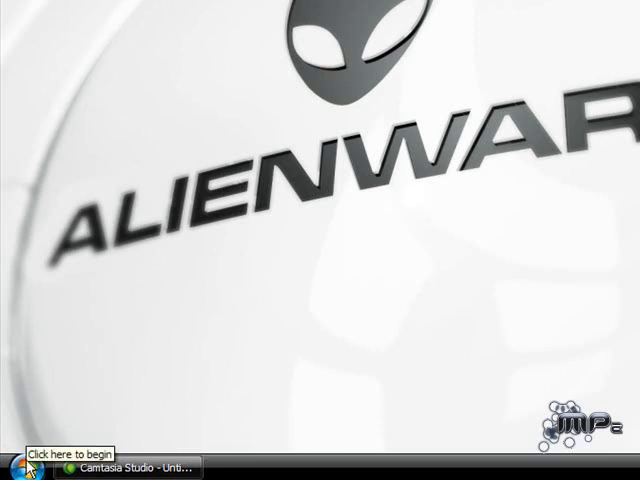
- Open the original Windows XP Start menu to show All Programs
click(20, 467)
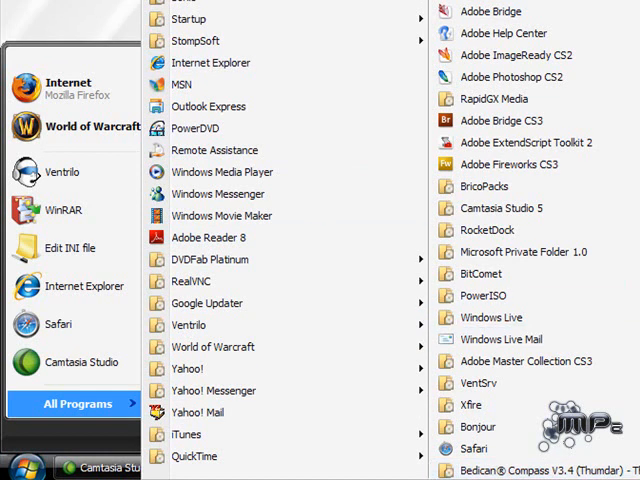
mouse_move(186, 434)
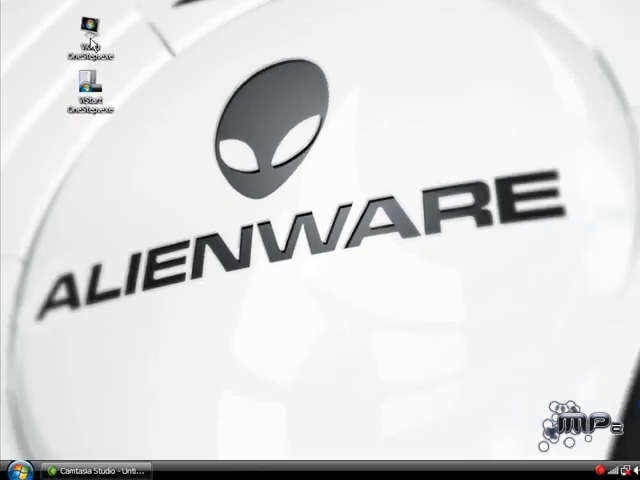
mouse_move(160, 130)
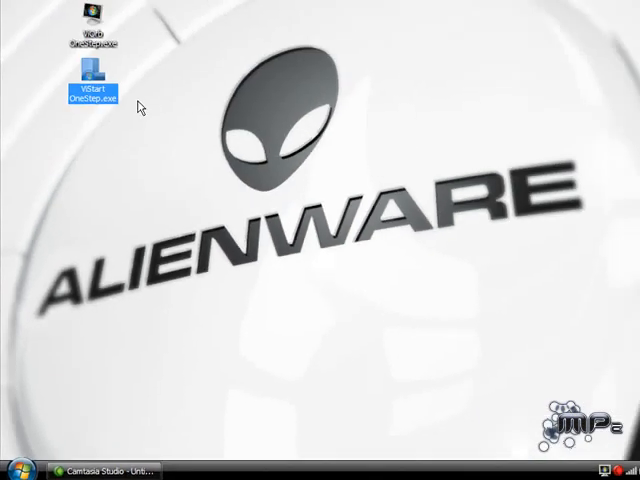
- Run the ViStart OneStep.exe installer from the desktop
double_click(96, 85)
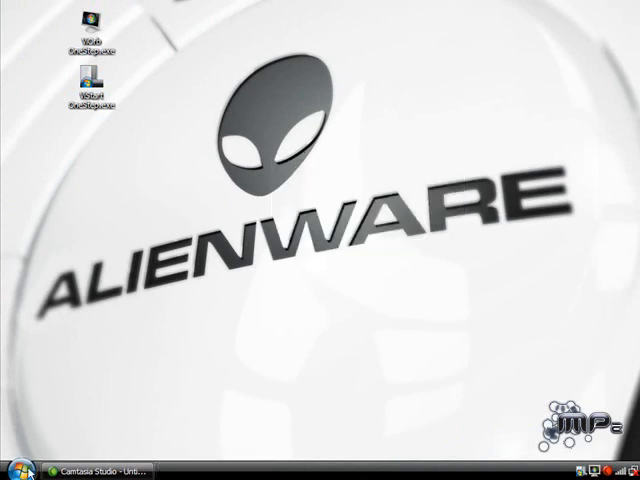
- Open the ViStart menu, scroll the program list, and search 'RocketDock'
click(10, 470)
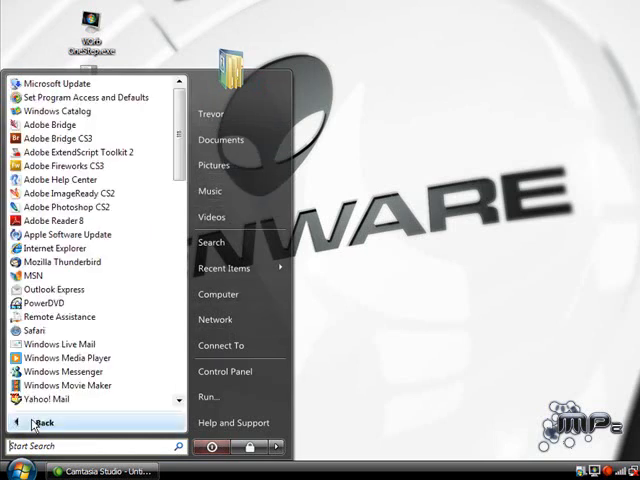
scroll(down, 3)
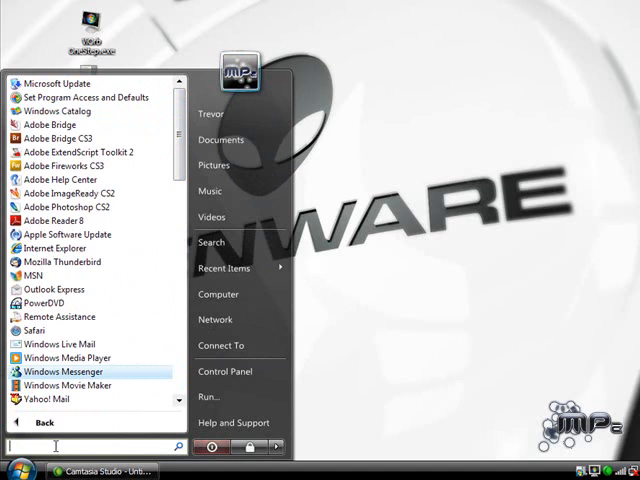
text(RocketDock)
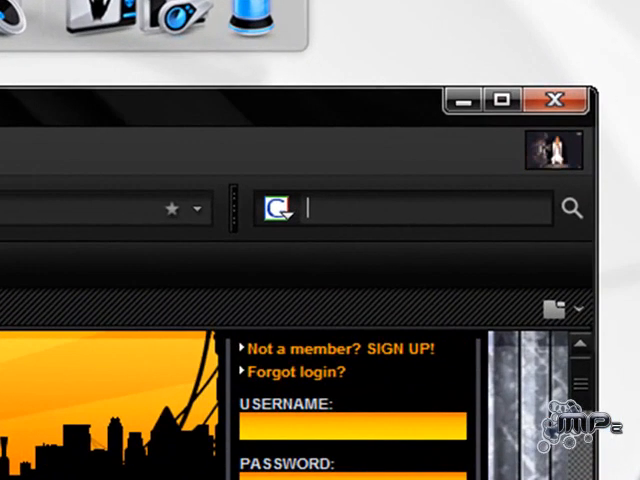
- Search Google for 'LeeSoft' and scroll through the results
text(LeeSo)
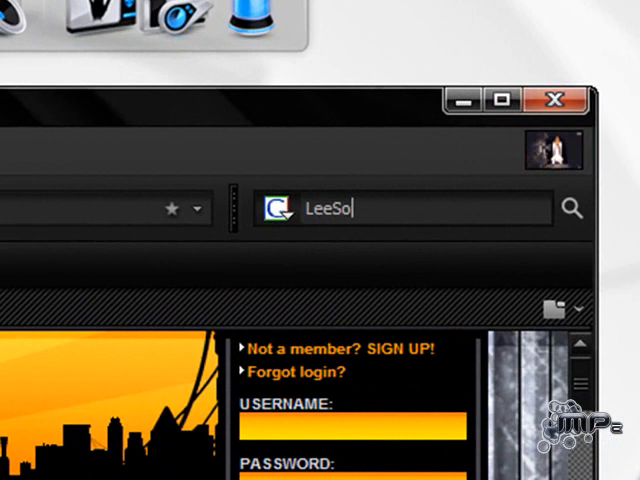
text(ft)
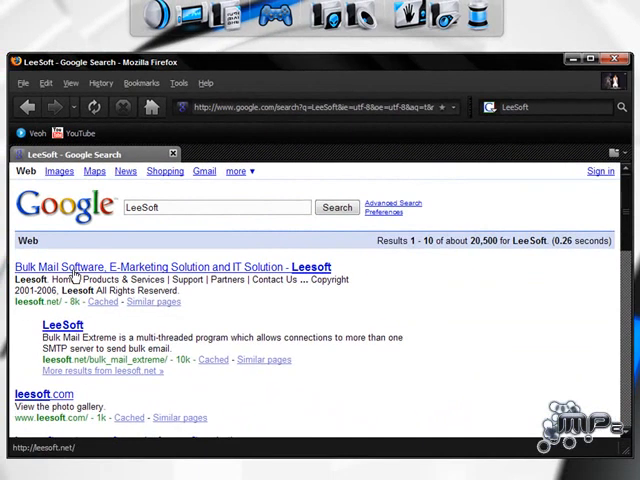
scroll(down, 3)
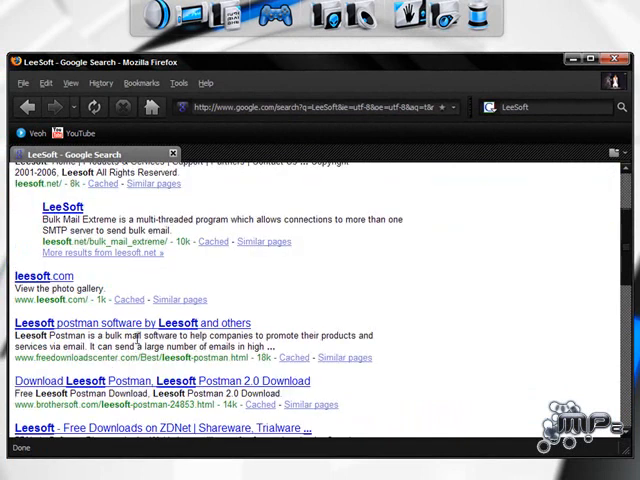
scroll(up, 3)
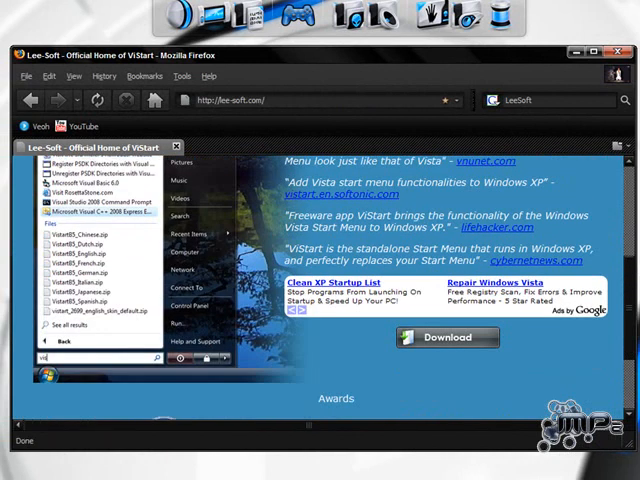
mouse_move(358, 208)
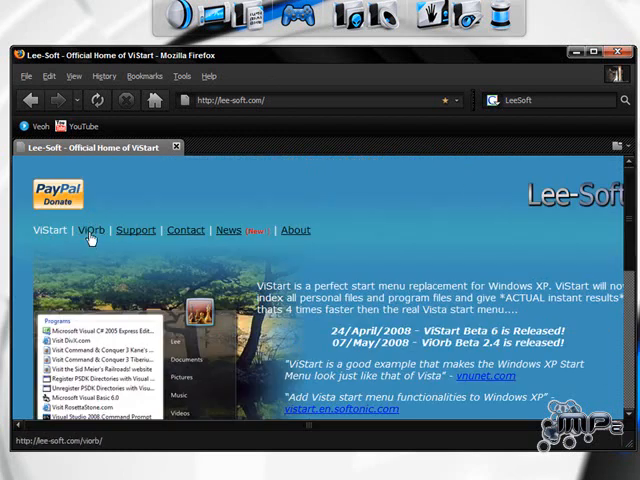
- View the ViOrb page on lee-soft.com, then close Firefox
click(90, 230)
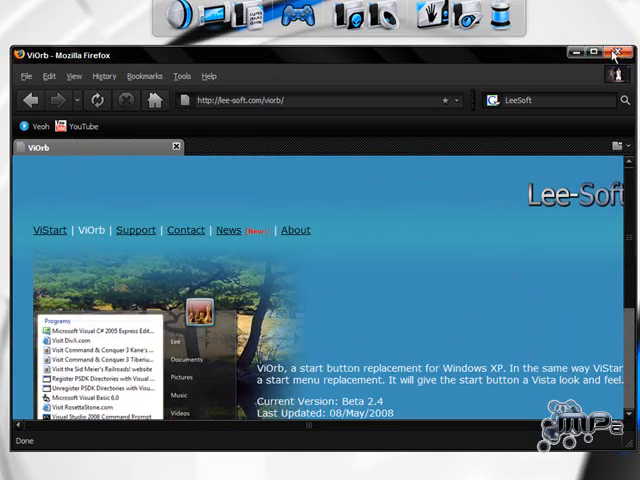
click(615, 53)
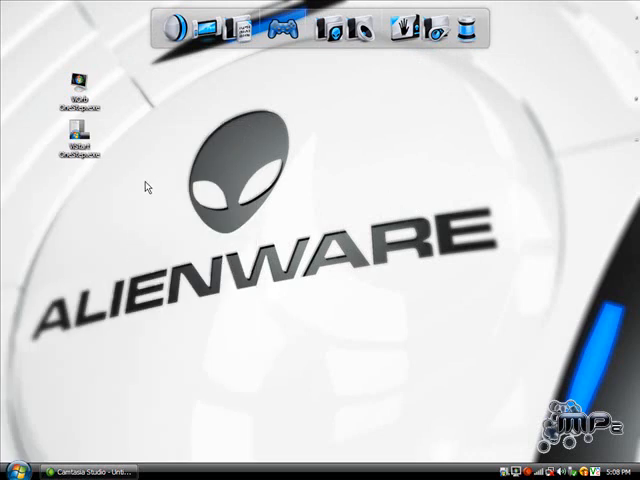
- Open the ViStart menu from the ViOrb taskbar button, showing Firefox and RocketDock
click(20, 472)
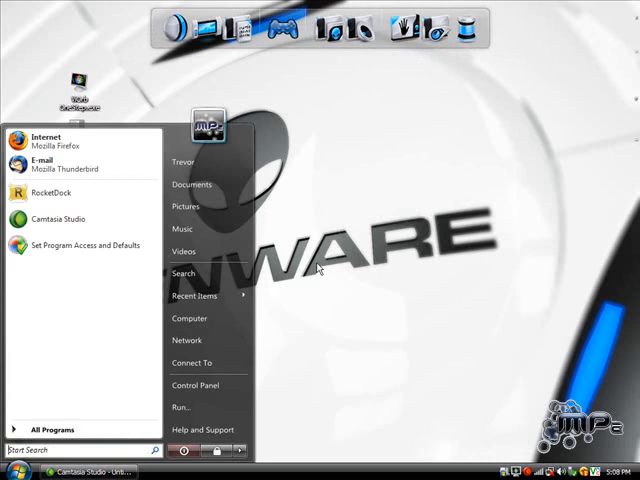